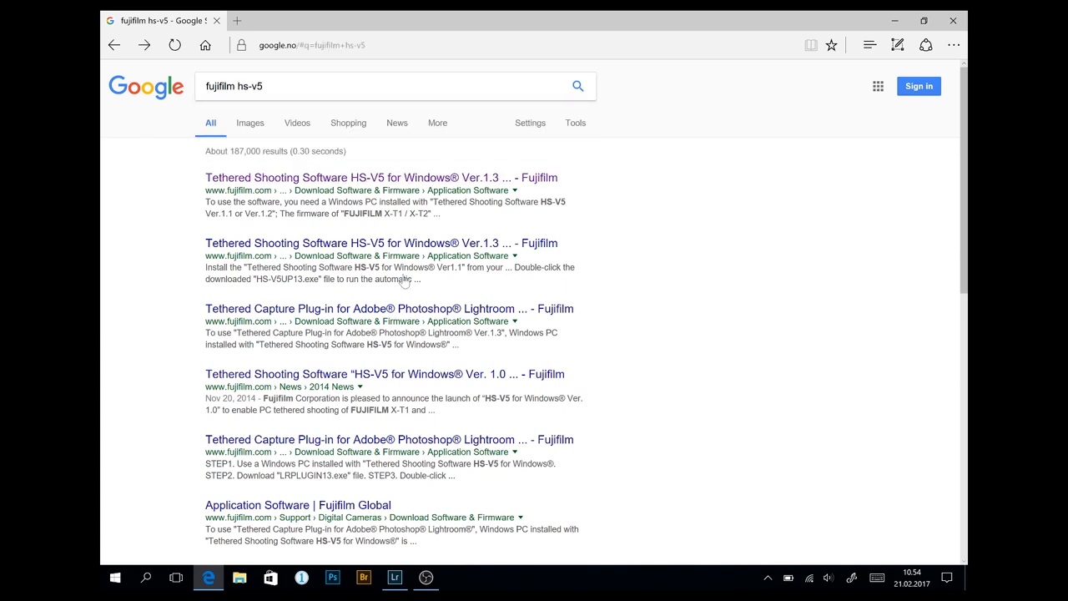
Step: Highlight the HS-V5 Ver.1.3 software name and the overview note about the required CD-ROM
{"action": "left_click", "coordinate": [361, 177]}
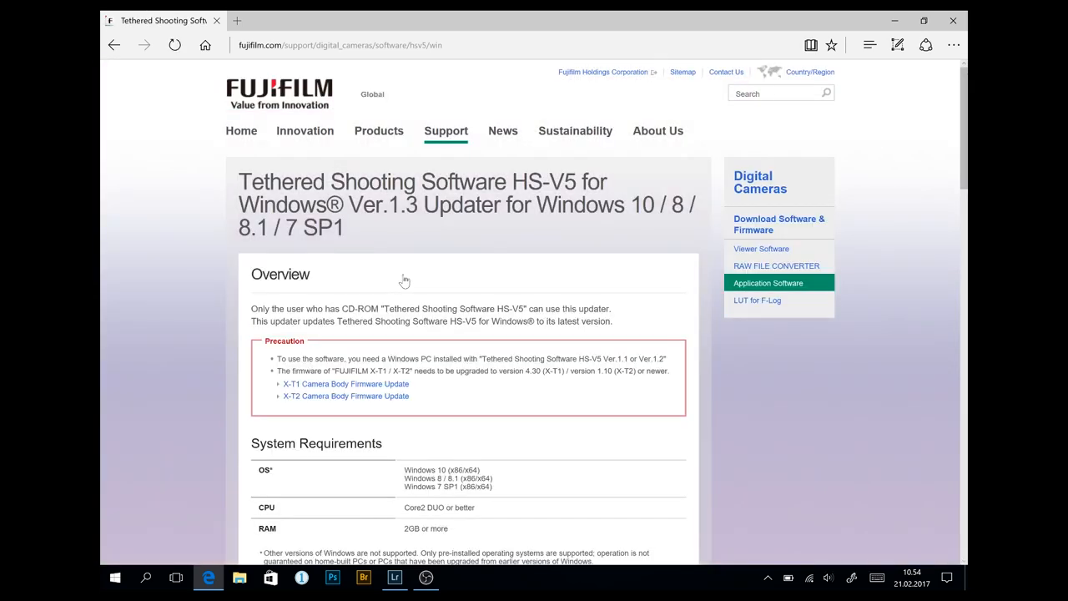
{"action": "double_click", "coordinate": [547, 181]}
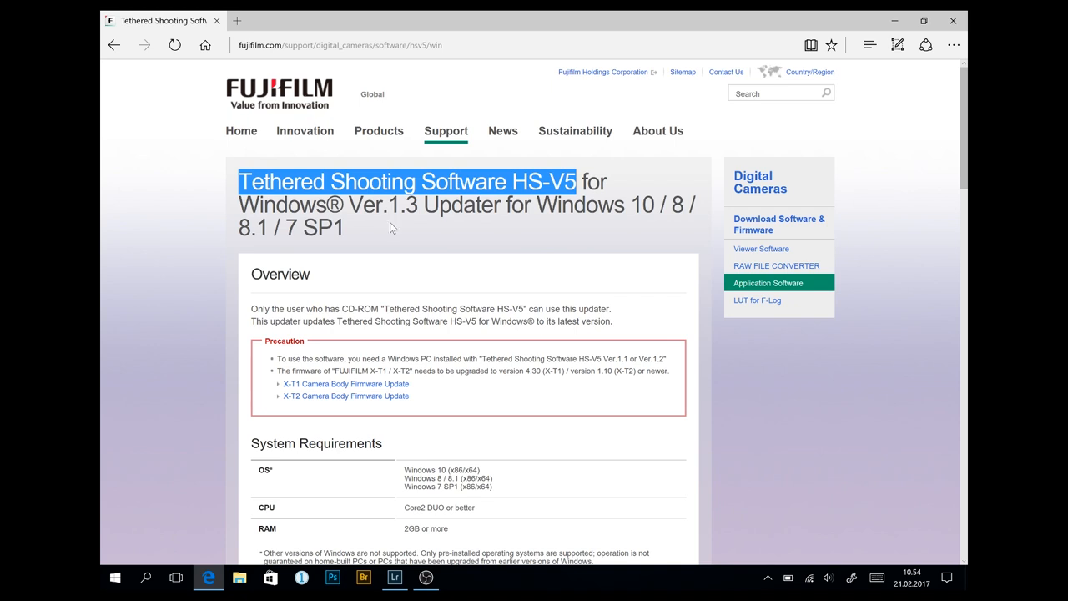
{"action": "left_click", "coordinate": [427, 241]}
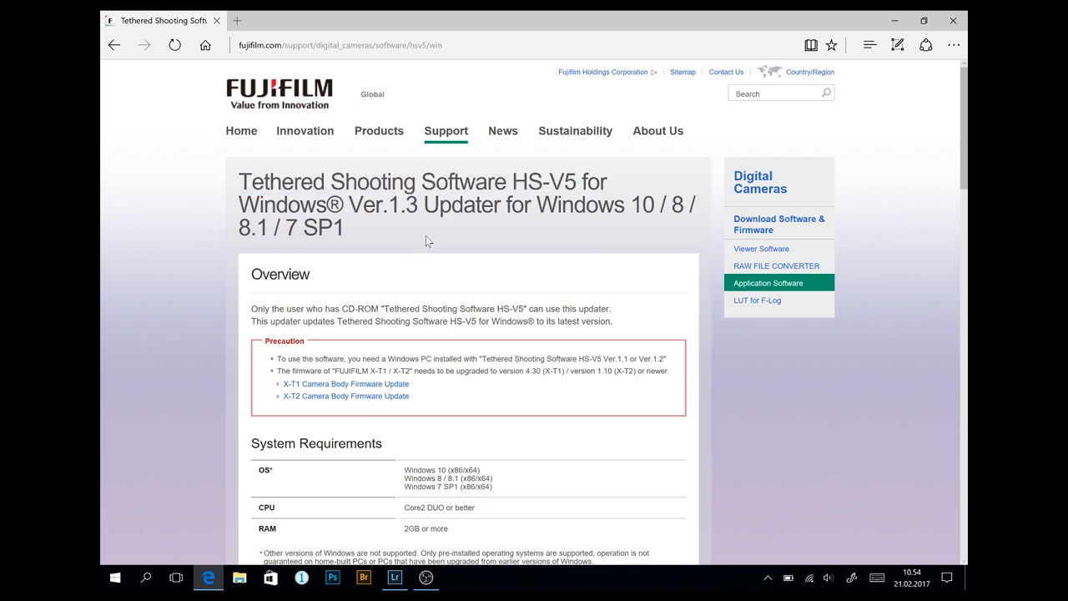
{"action": "mouse_move", "coordinate": [511, 230]}
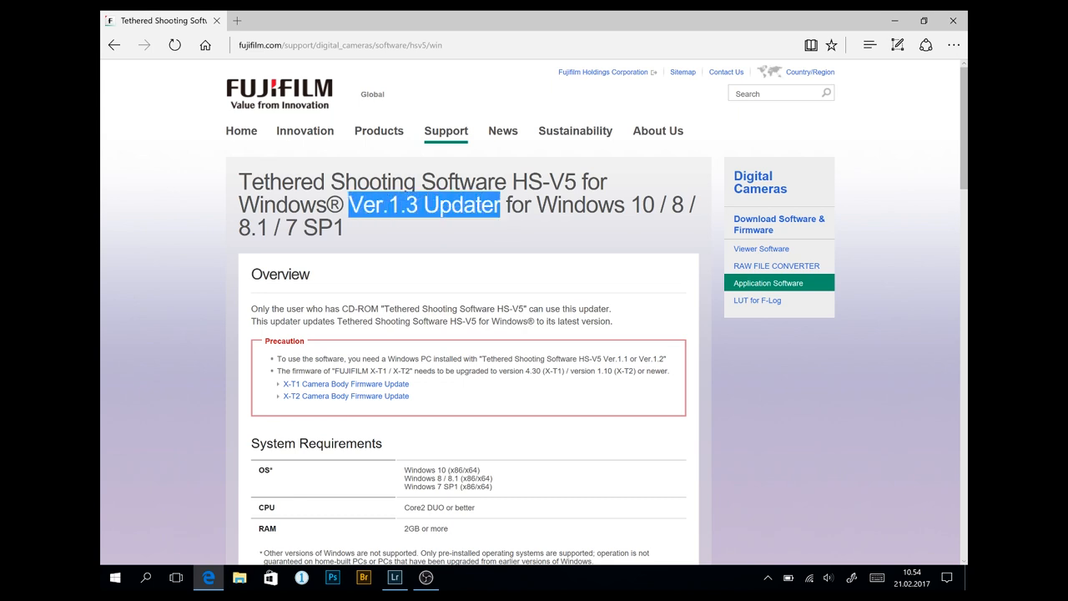
{"action": "left_click", "coordinate": [427, 250]}
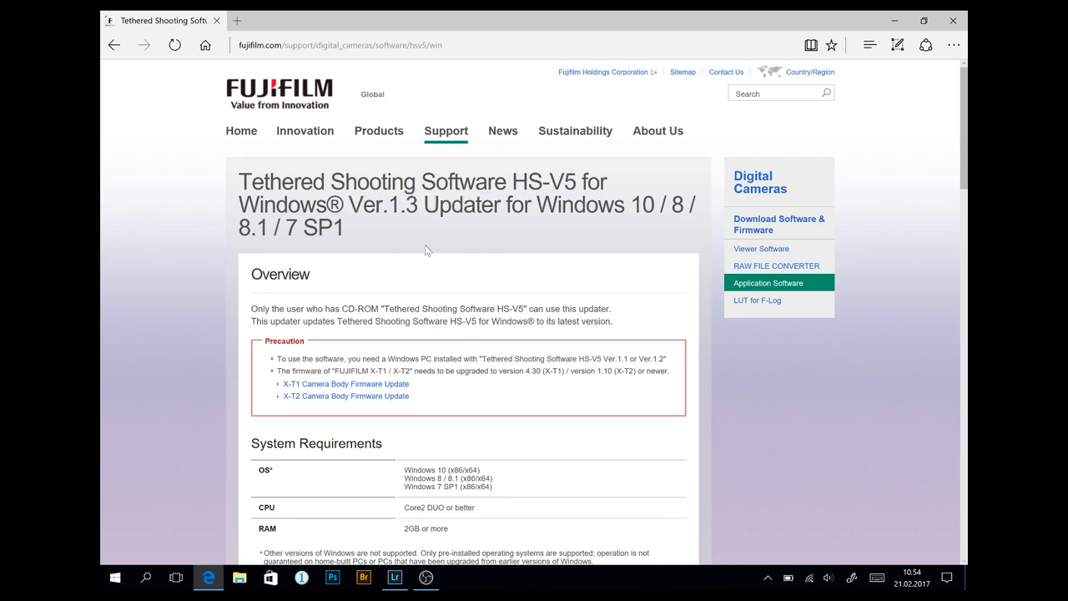
{"action": "left_click_drag", "start_coordinate": [420, 309], "coordinate": [611, 309]}
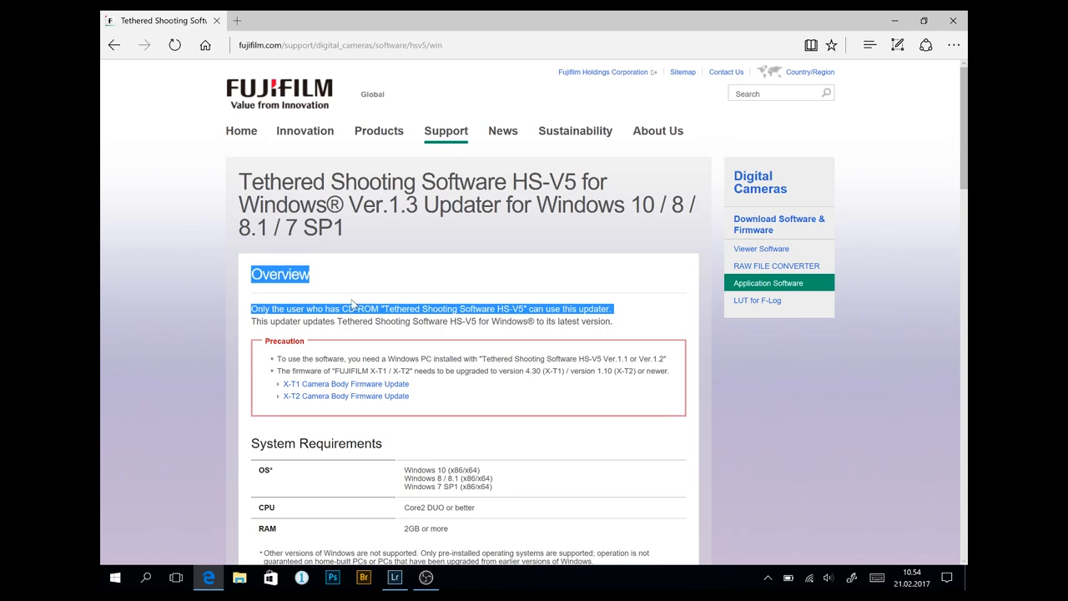
{"action": "mouse_move", "coordinate": [414, 287]}
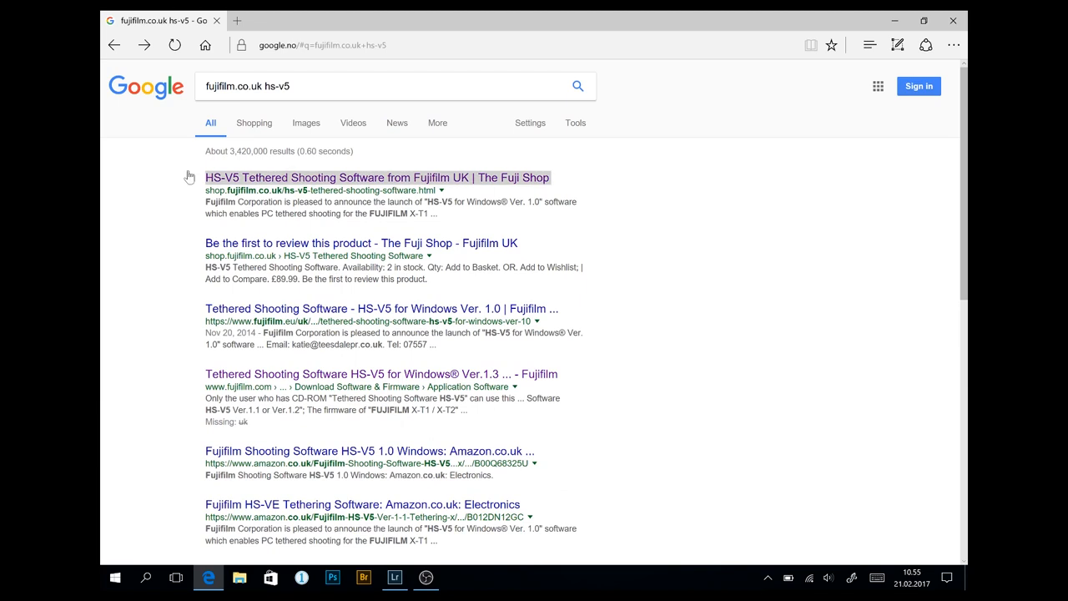
Step: View the Adorama listing for Fujifilm Hyper-Utility 3 HS-V5 1.1 at $139.95
{"action": "left_click", "coordinate": [372, 177]}
{"action": "type", "text": "adorama"}
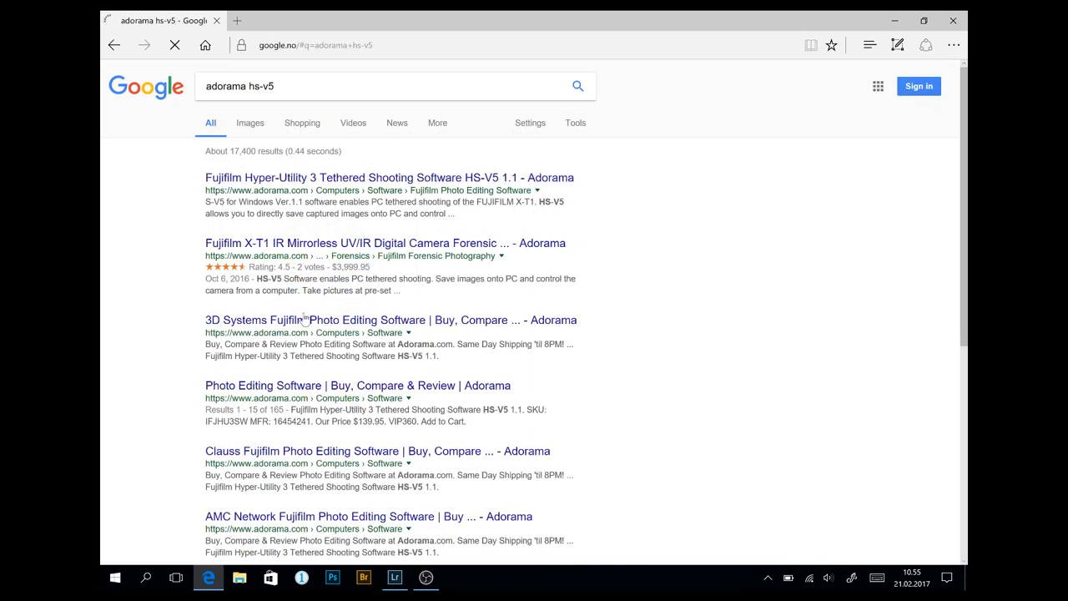
{"action": "left_click", "coordinate": [380, 177]}
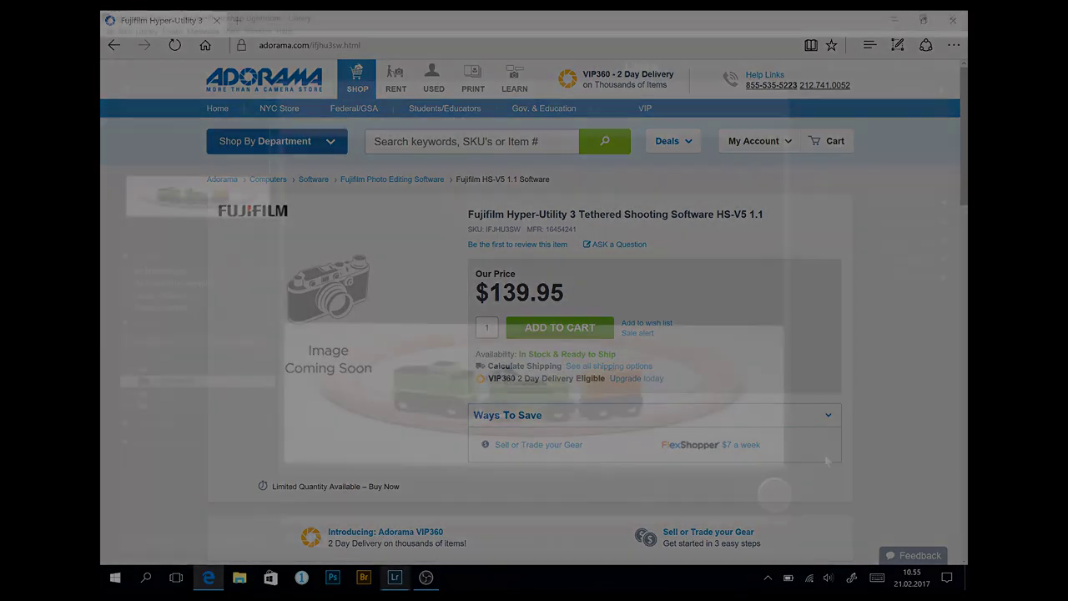
{"action": "left_click", "coordinate": [394, 578]}
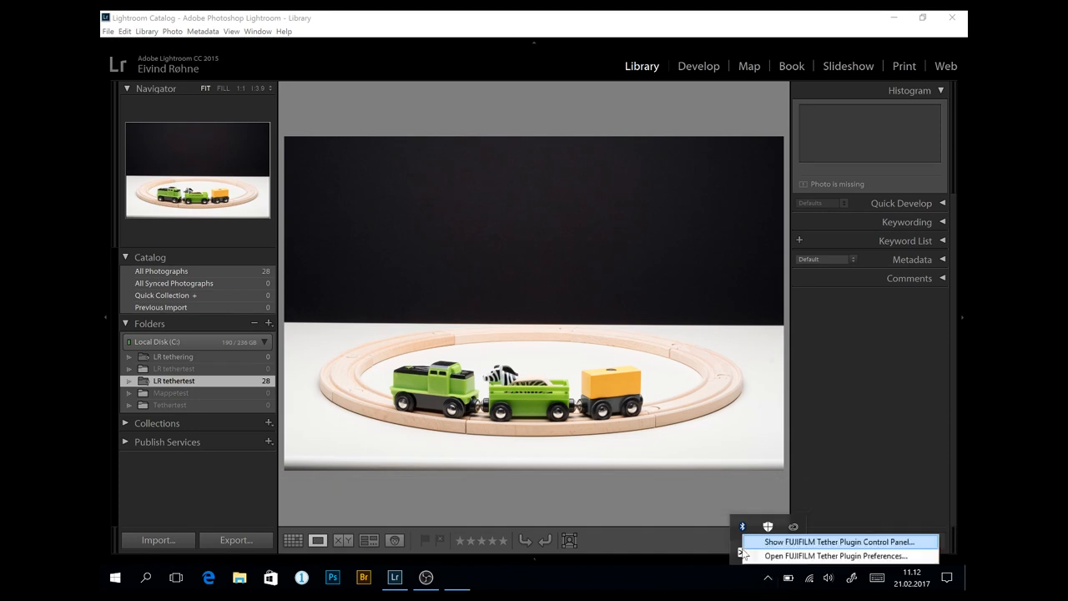
Step: Enable saving images directly to PC in Automated Shooting, choosing Mine bilder\test as the folder
{"action": "left_click", "coordinate": [837, 555]}
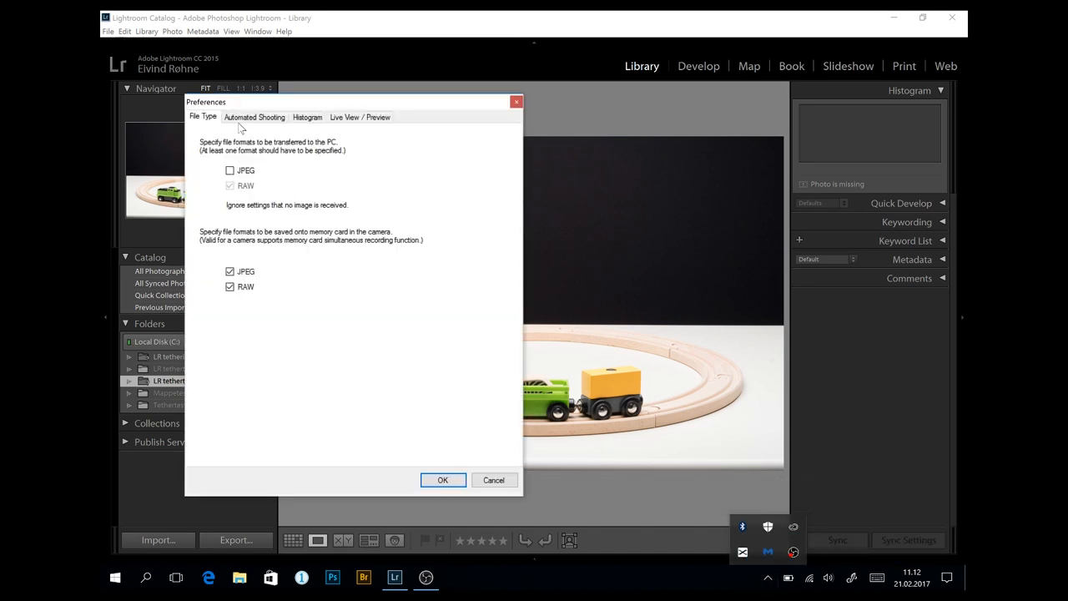
{"action": "left_click", "coordinate": [254, 117]}
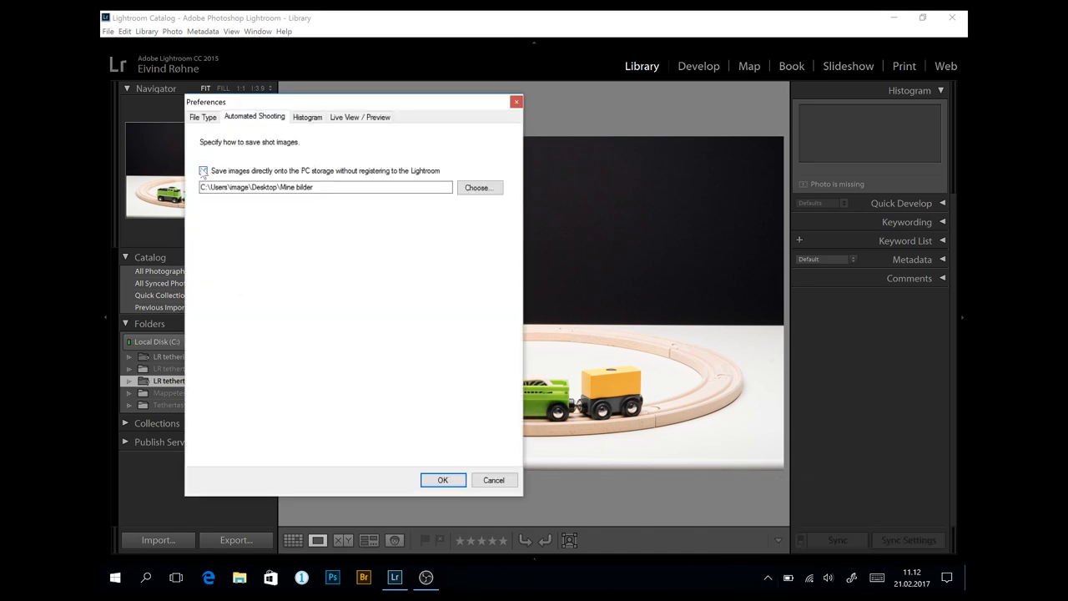
{"action": "left_click", "coordinate": [479, 187]}
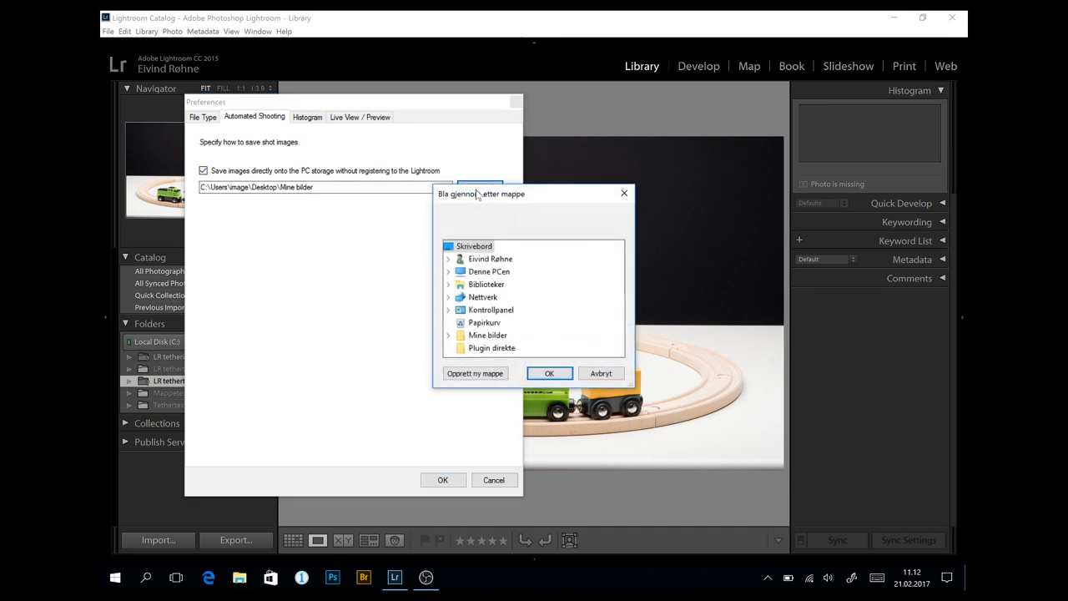
{"action": "left_click", "coordinate": [448, 334]}
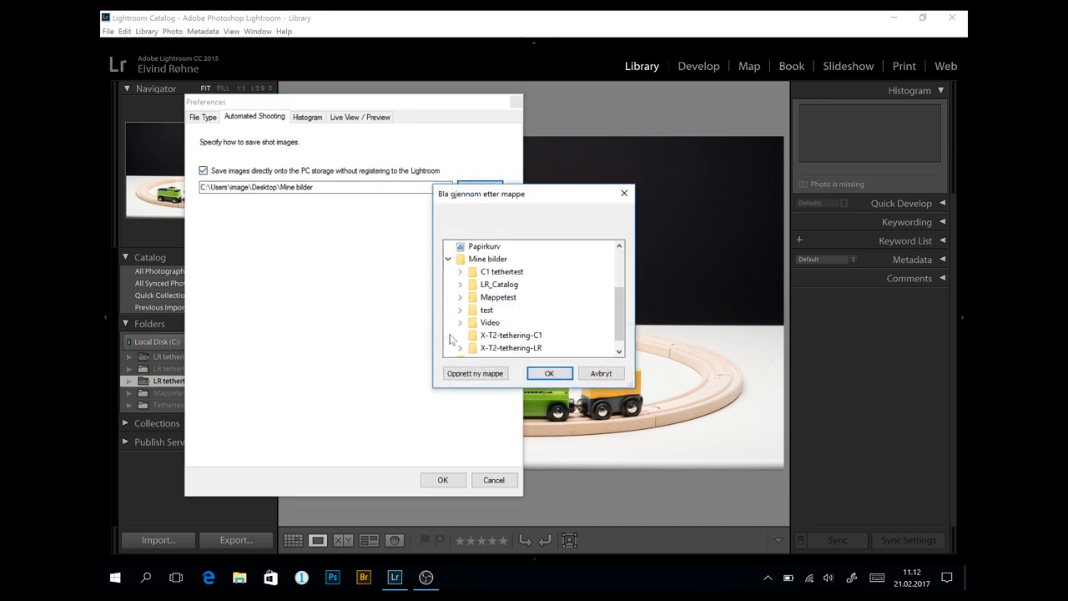
{"action": "mouse_move", "coordinate": [481, 312]}
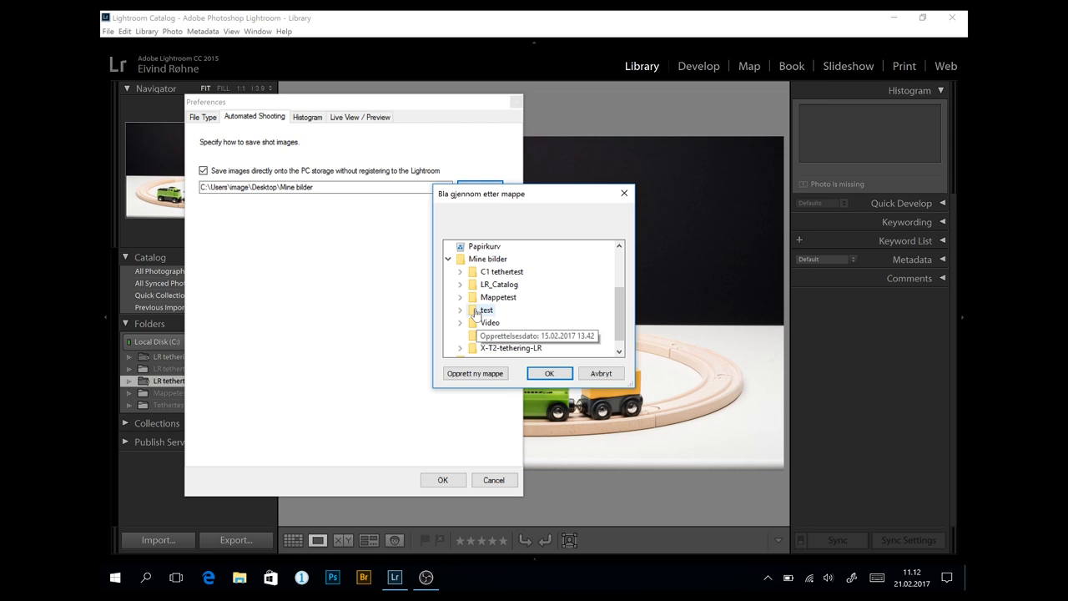
{"action": "left_click", "coordinate": [549, 373]}
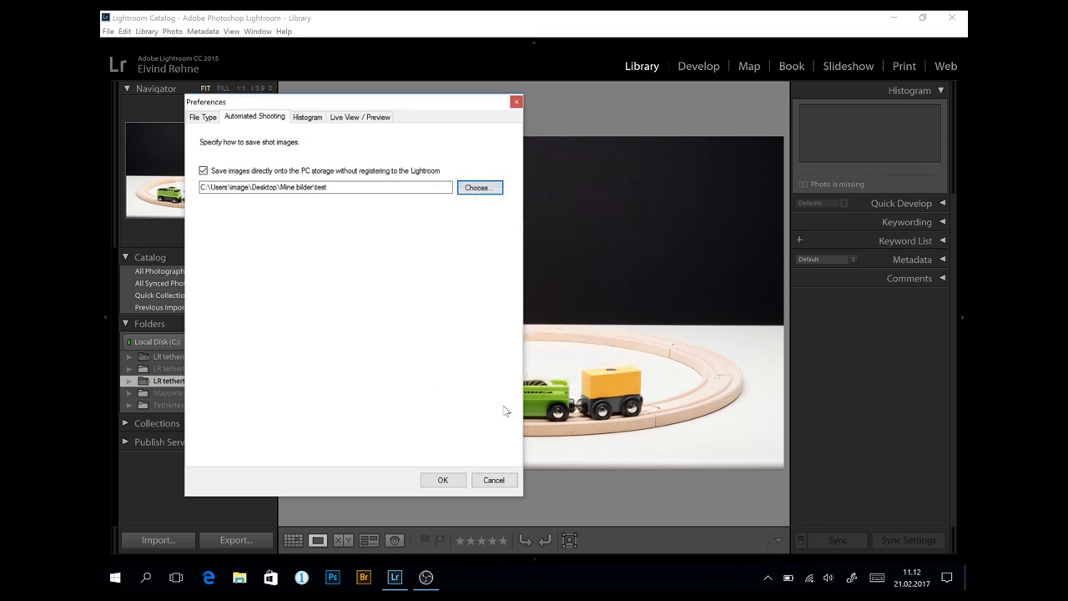
{"action": "left_click", "coordinate": [442, 480]}
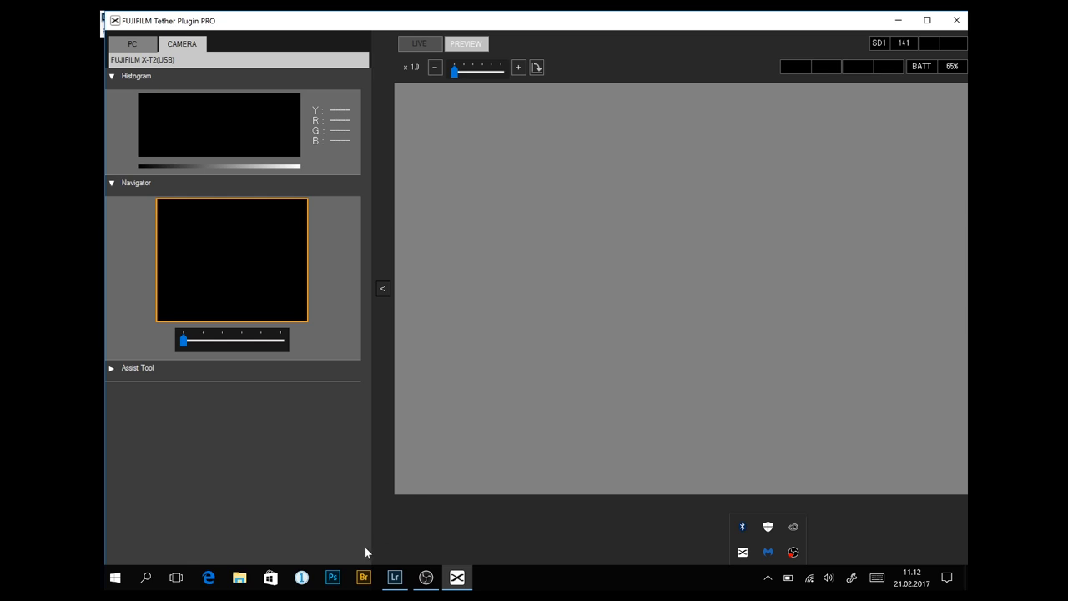
Step: Launch Capture One and Photoshop from the taskbar alongside the Tether Plugin control panel
{"action": "left_click", "coordinate": [300, 578]}
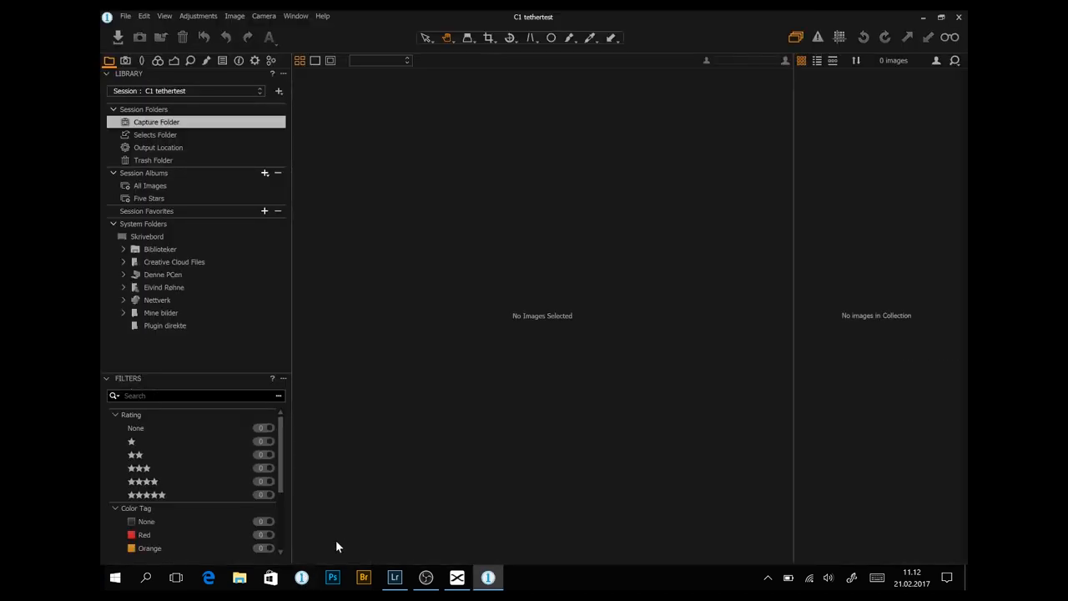
{"action": "left_click", "coordinate": [334, 577]}
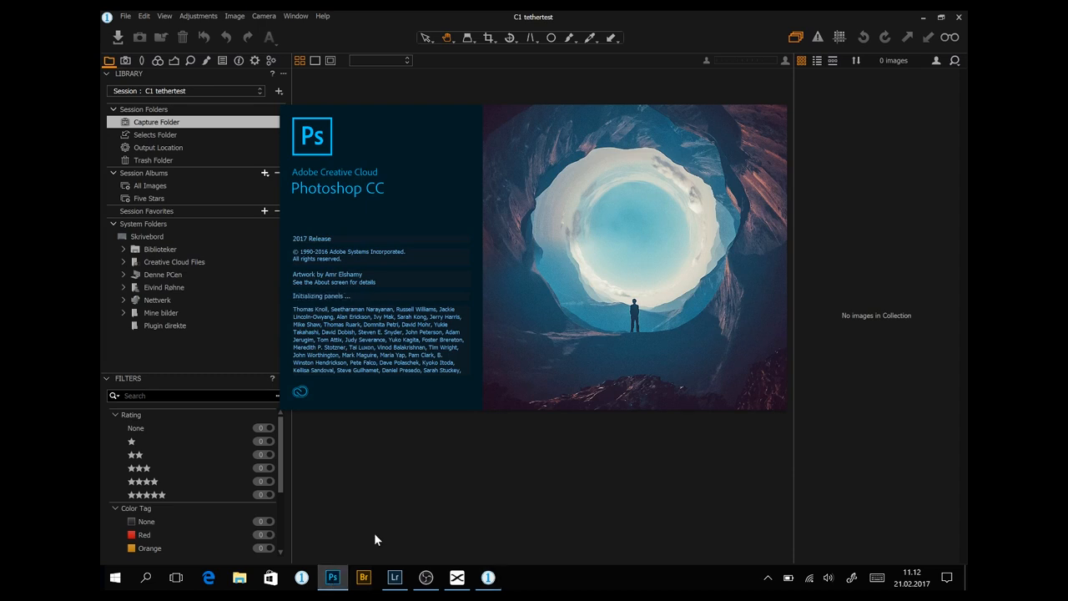
{"action": "left_click", "coordinate": [332, 578]}
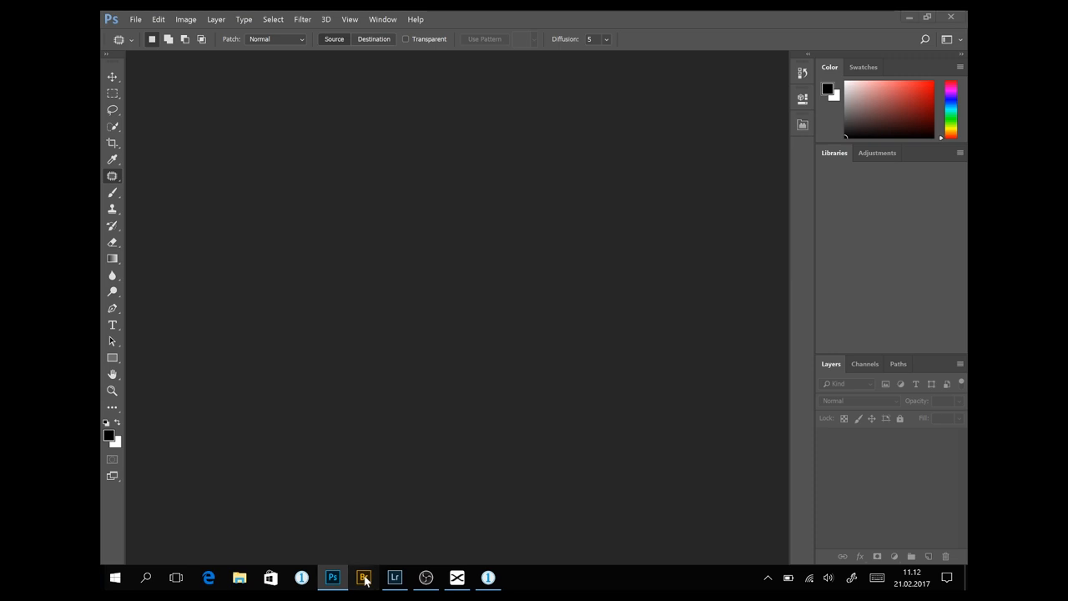
{"action": "left_click", "coordinate": [364, 577]}
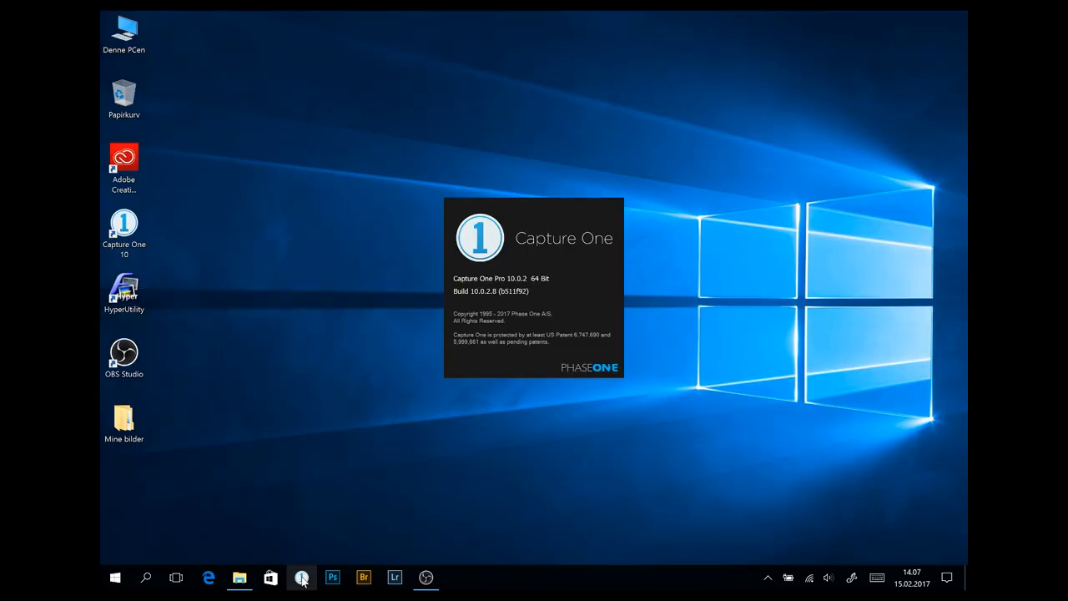
Step: Bring up Capture One with the 'test' session loaded in the library
{"action": "left_click", "coordinate": [302, 578]}
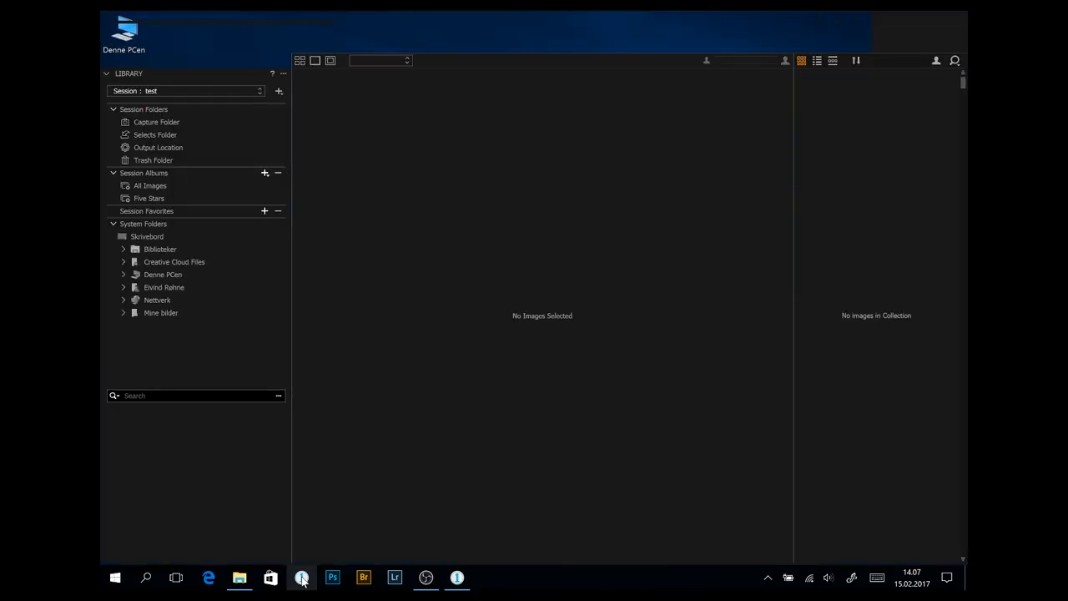
{"action": "left_click", "coordinate": [302, 578]}
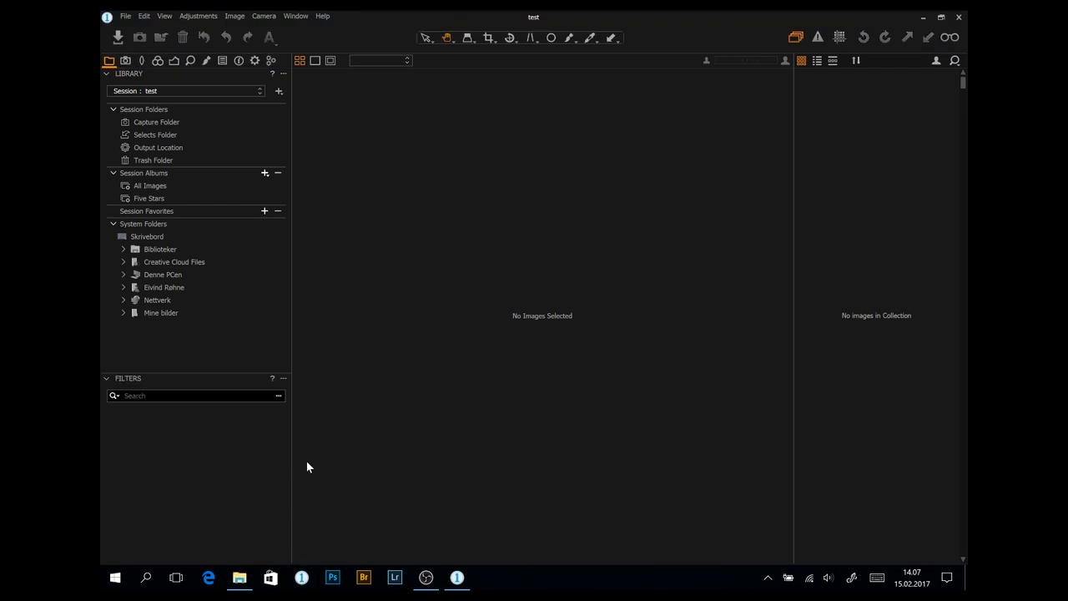
{"action": "mouse_move", "coordinate": [230, 147]}
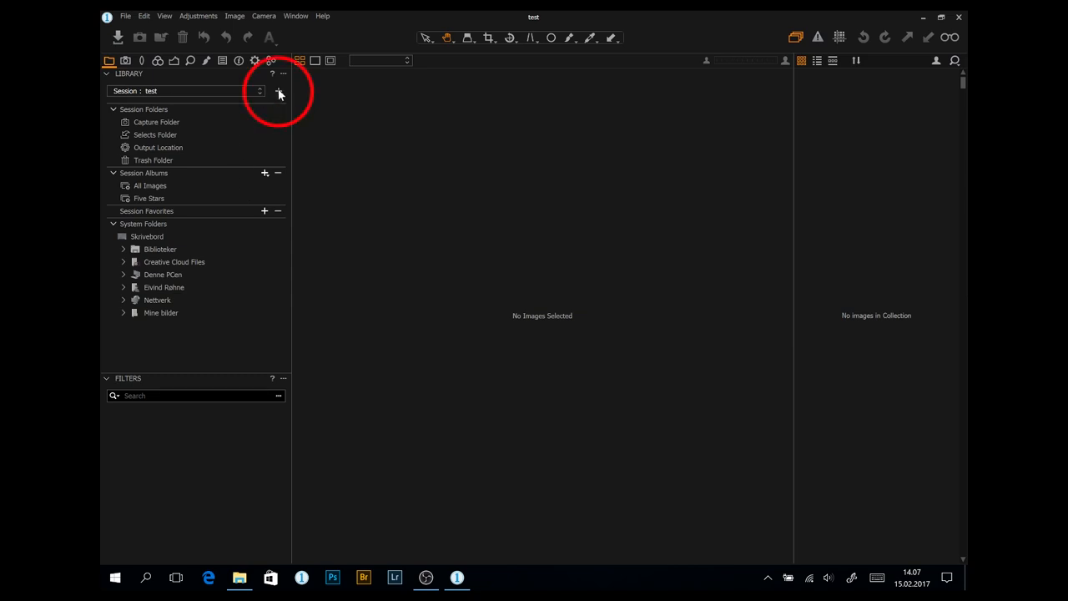
Step: Start a New Session in Mine bilder and begin naming it 'C1 testth'
{"action": "left_click", "coordinate": [279, 90]}
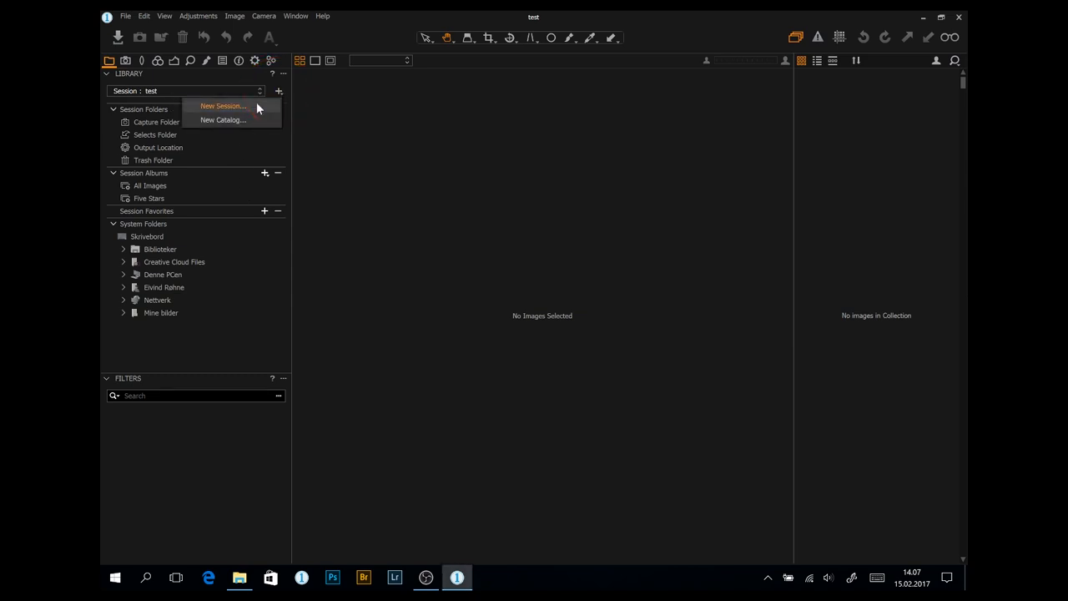
{"action": "left_click", "coordinate": [221, 106]}
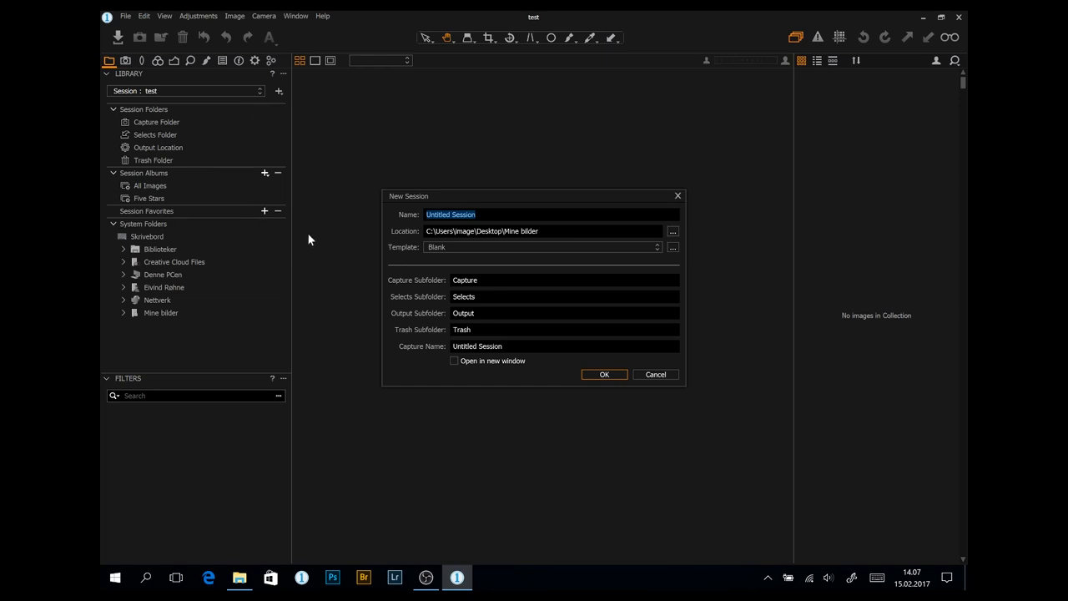
{"action": "type", "text": "C1"}
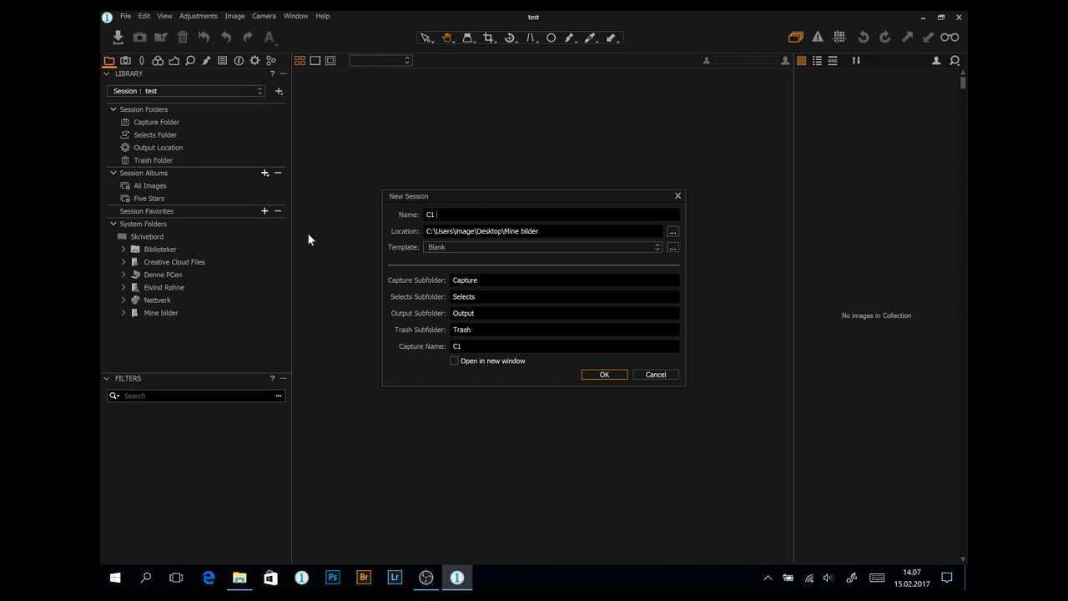
{"action": "type", "text": "testth"}
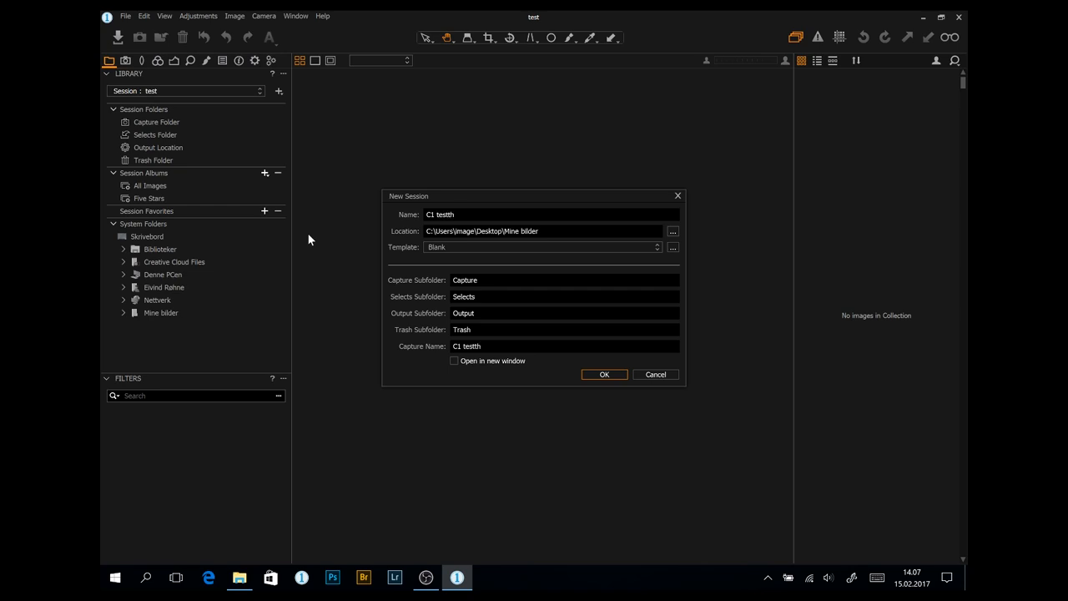